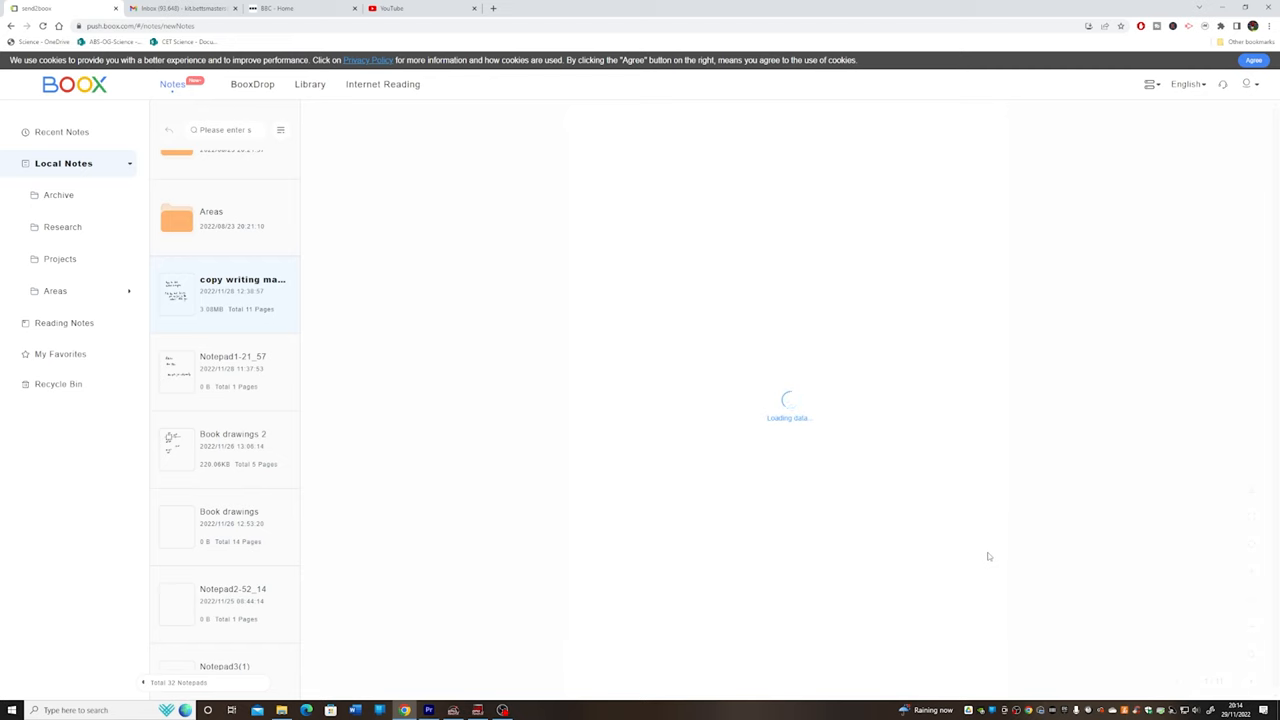
- Load the 'copy writing made simple' notebook from Local Notes into the viewer at its first page
click(224, 292)
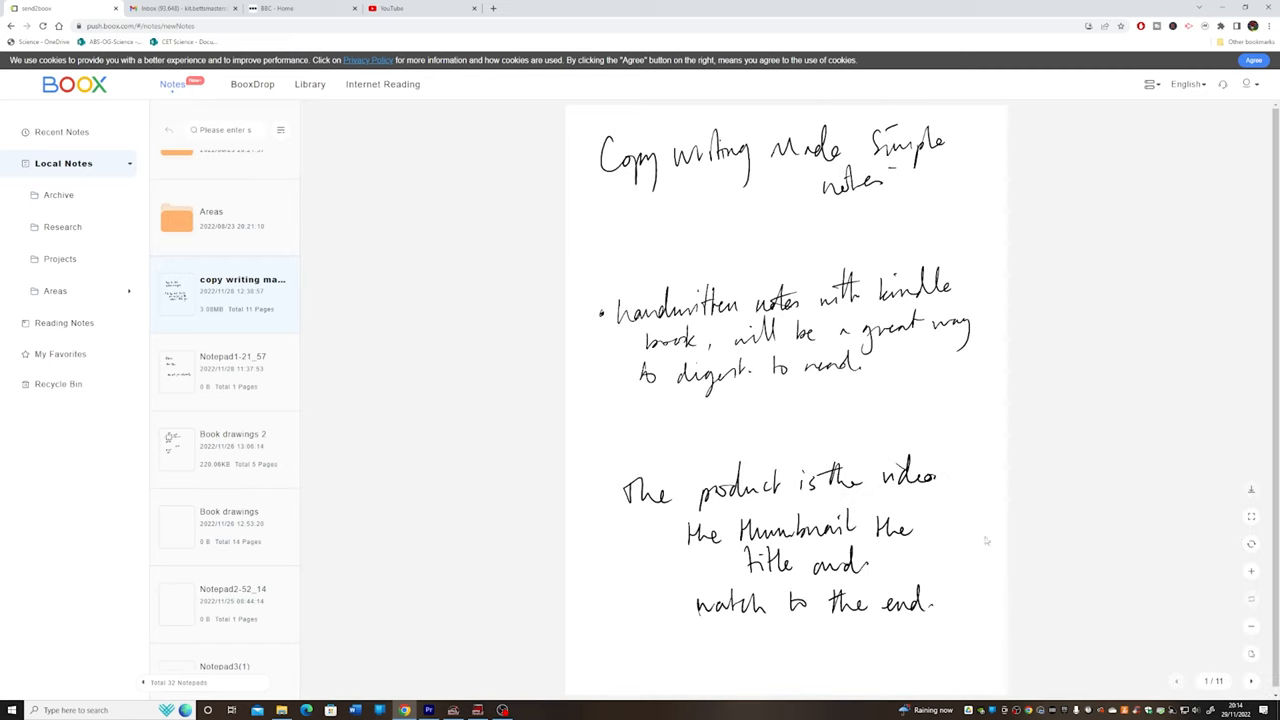